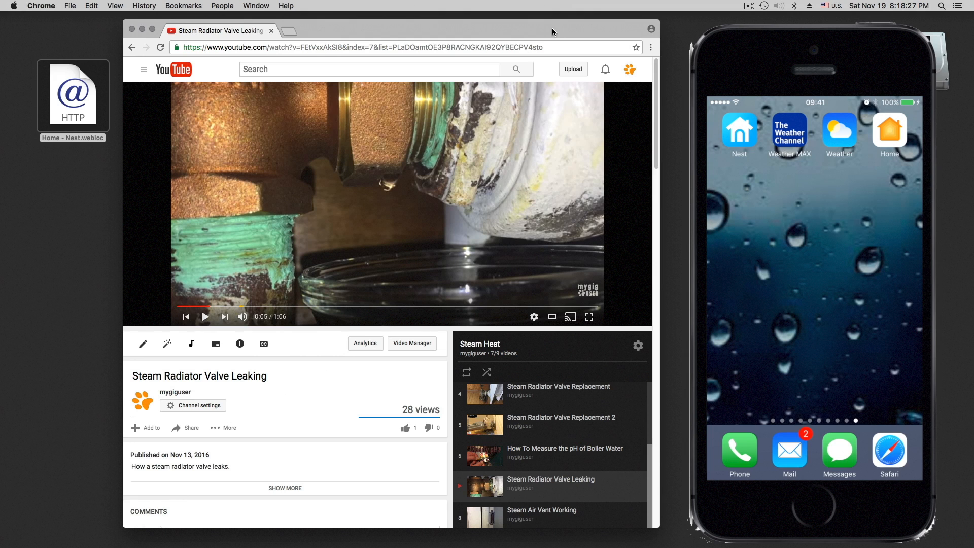
mouse_move(550, 54)
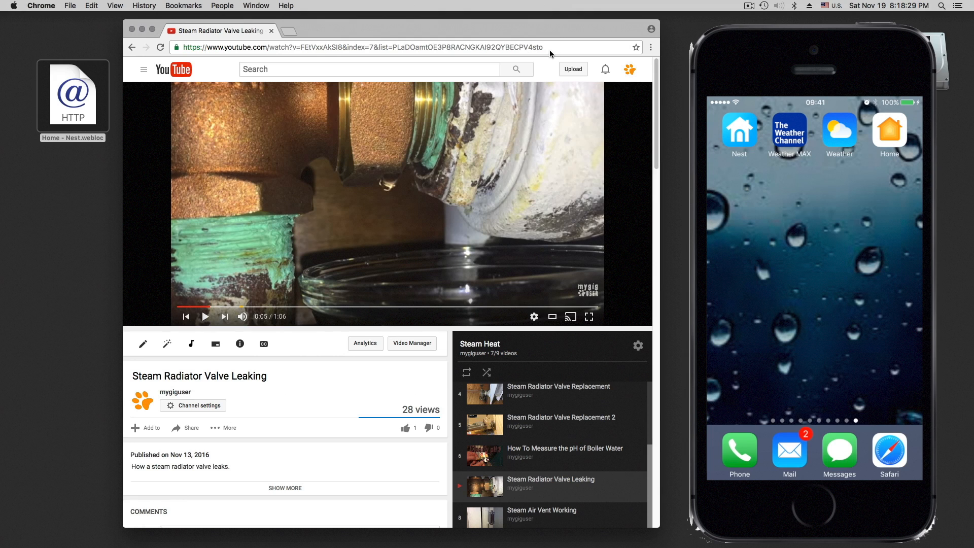
mouse_move(145, 209)
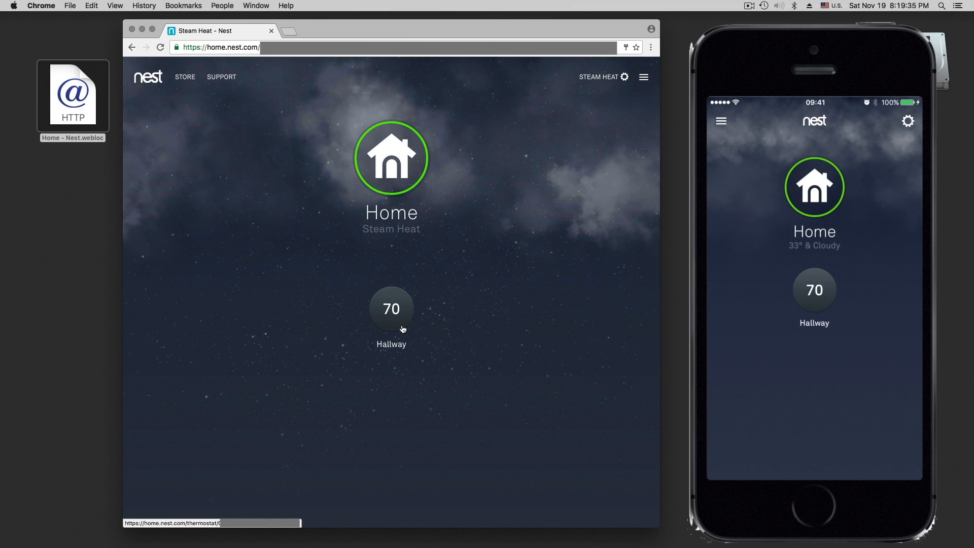
Open the Hallway thermostat panel showing heat 70, 43% humidity and 33° outside
left_click(391, 308)
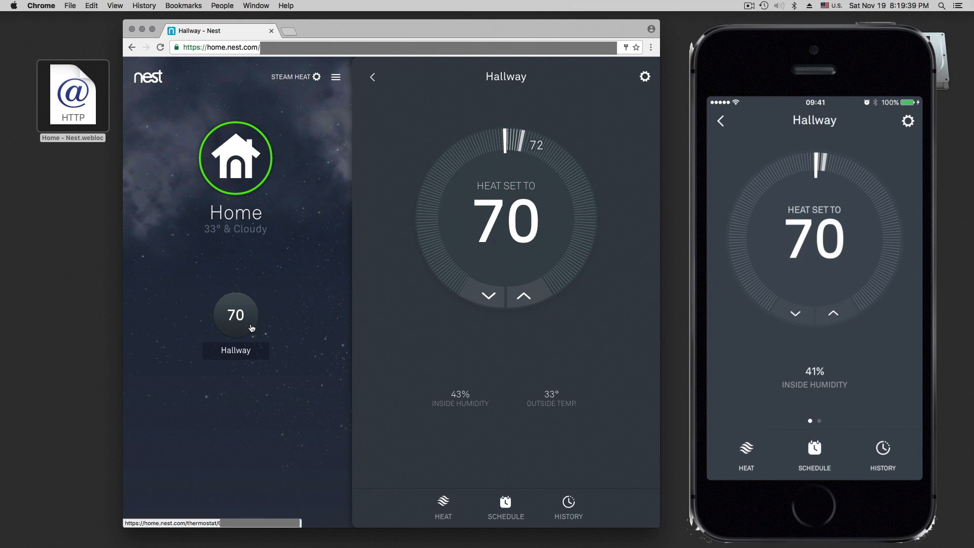
mouse_move(233, 333)
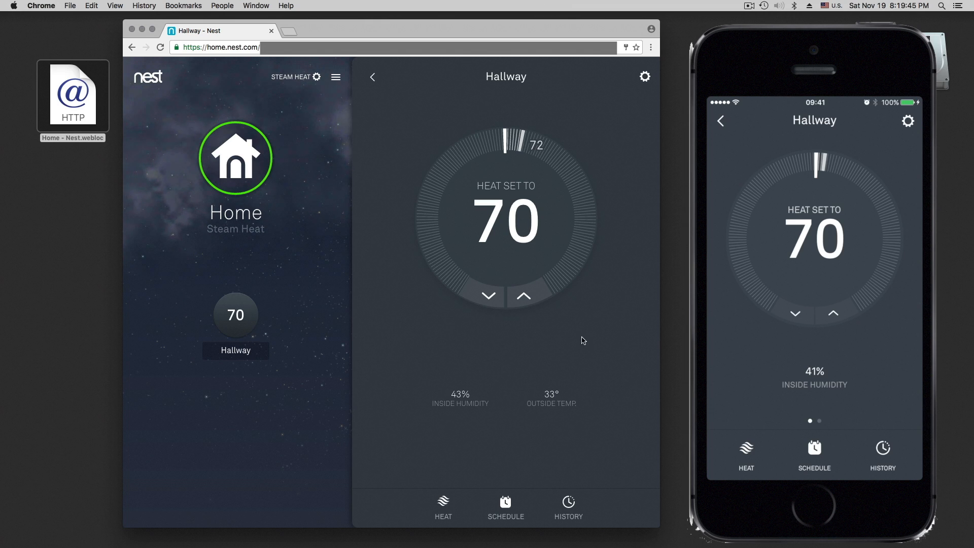
mouse_move(549, 411)
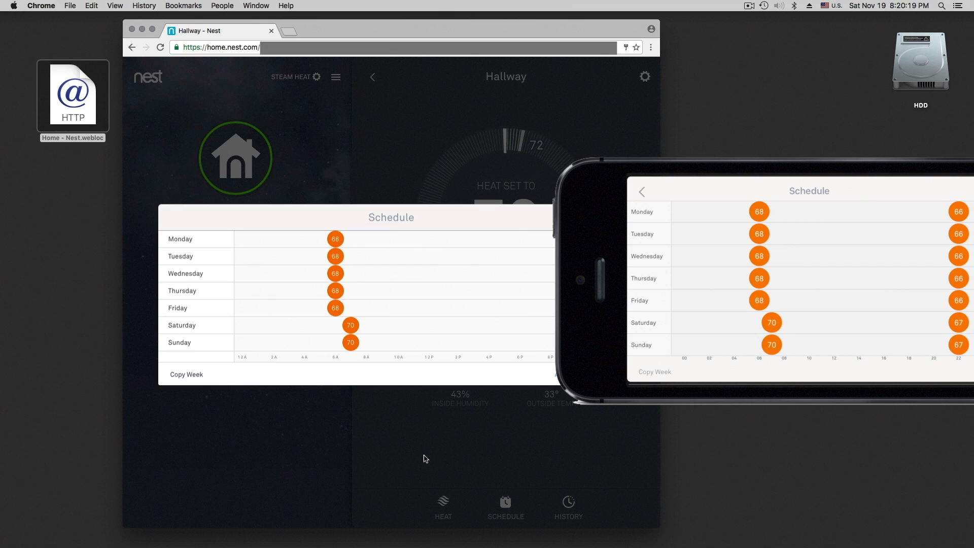
mouse_move(534, 243)
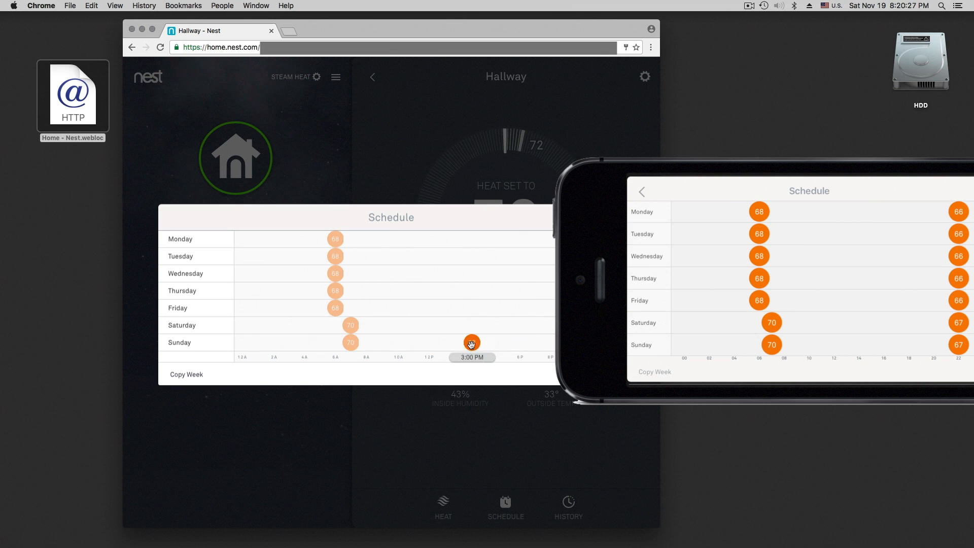
Drag a Hallway schedule setpoint to Thursday afternoon in the weekly schedule
left_click_drag(471, 342, 441, 291)
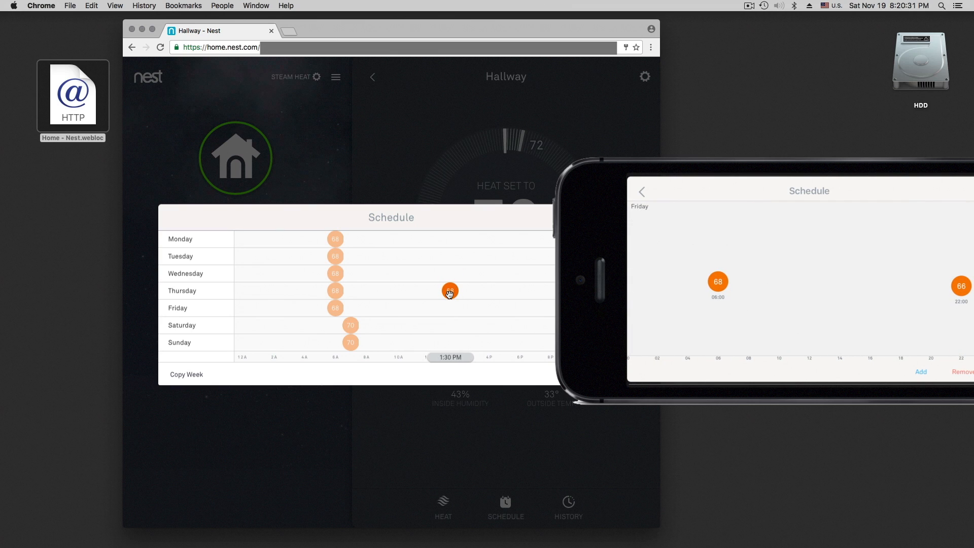
left_click(450, 291)
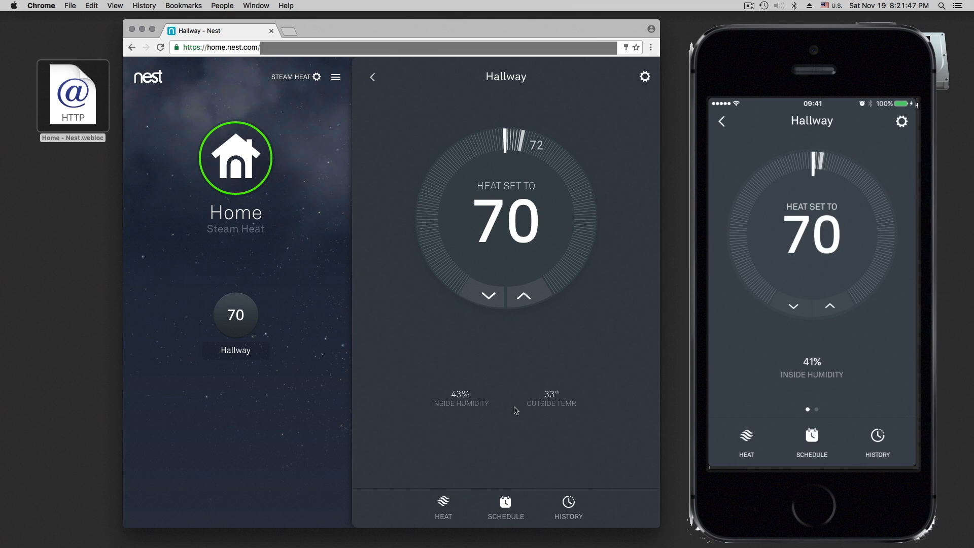
Show the Hallway thermostat's Energy History with November daily heating durations
left_click(568, 502)
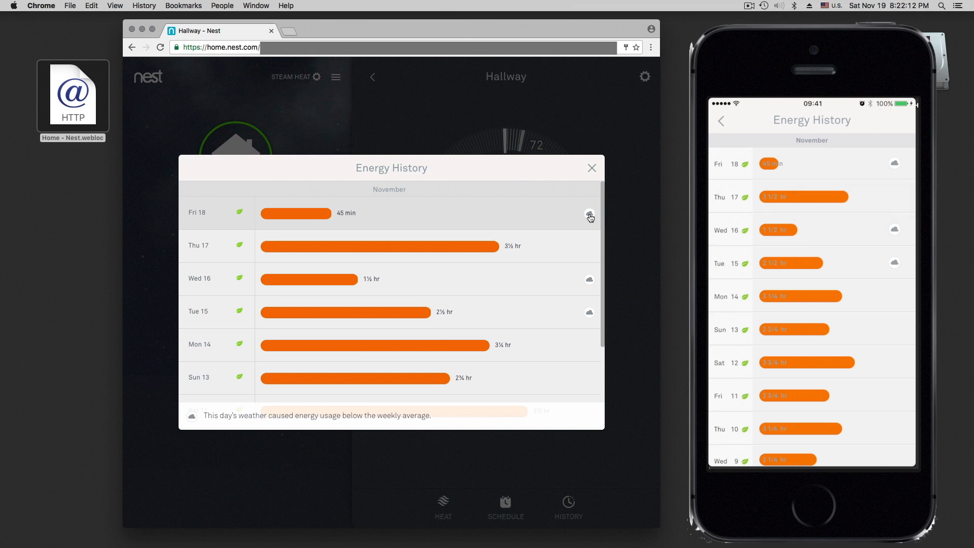
Expand Thursday 17's heating timeline and view the 5:25 AM setpoint's explanation
left_click(807, 362)
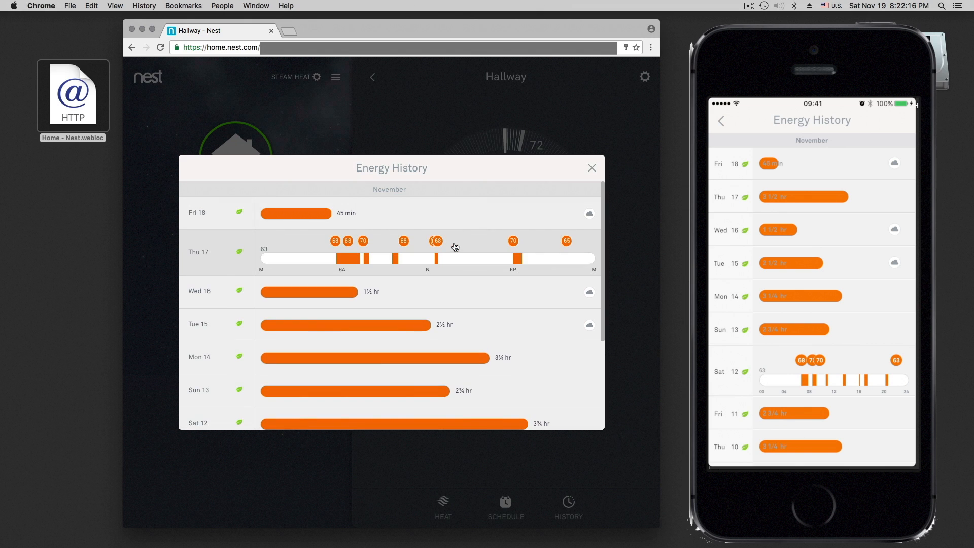
mouse_move(520, 249)
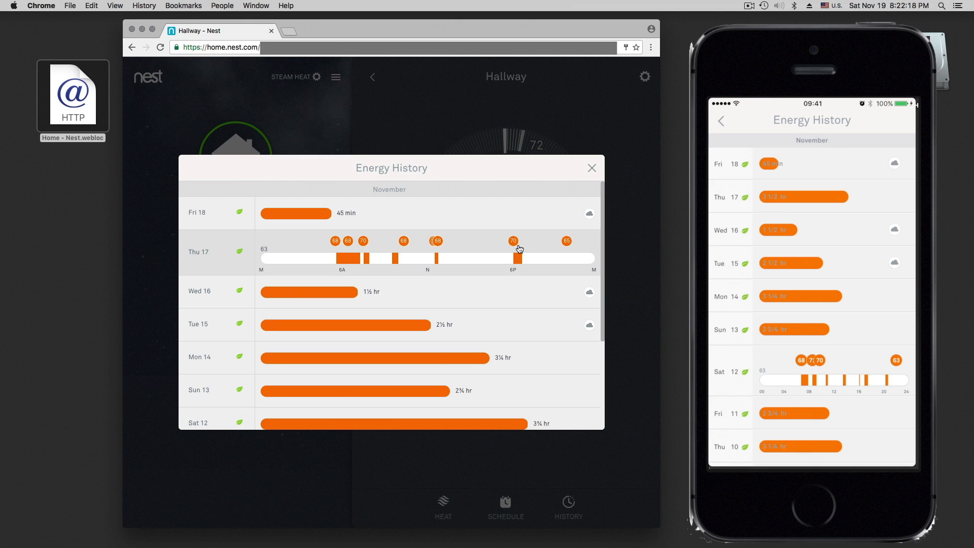
mouse_move(514, 241)
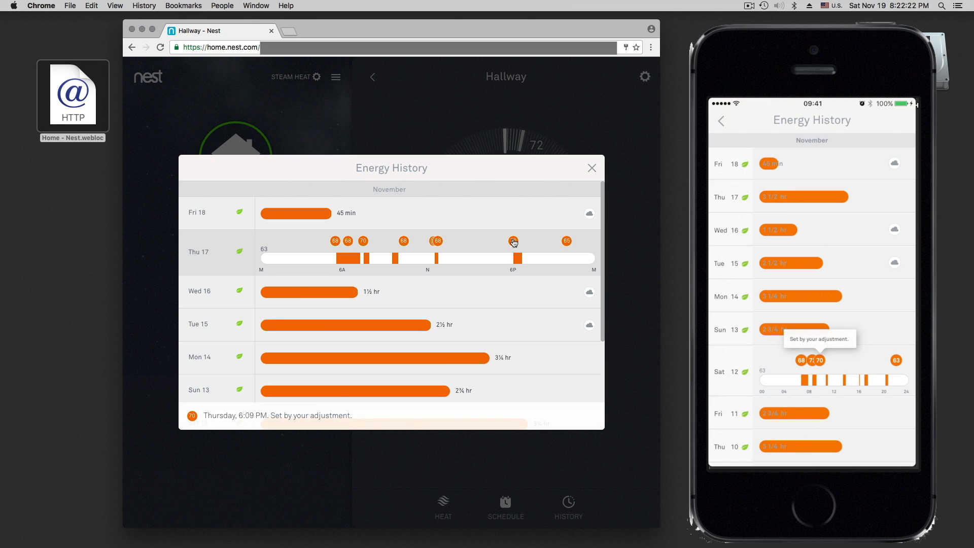
mouse_move(440, 242)
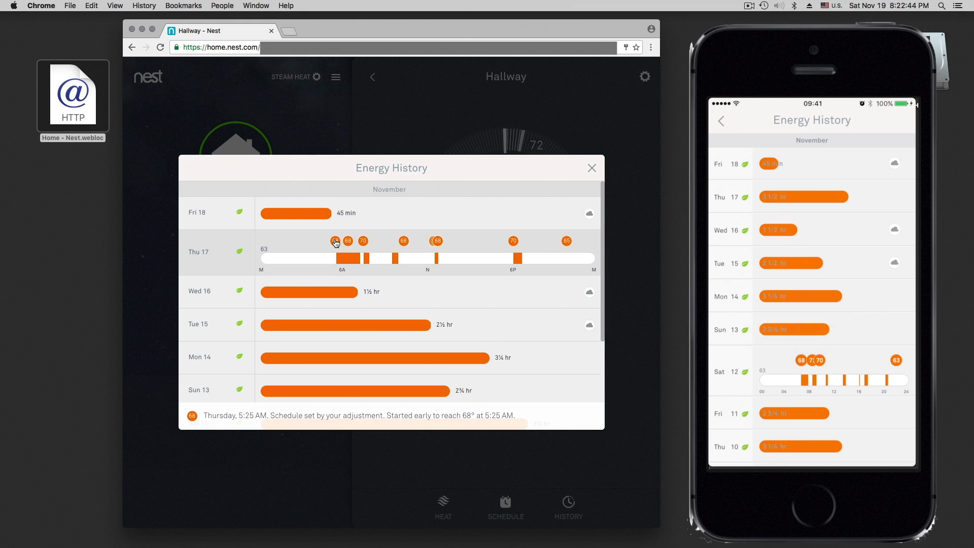
left_click(721, 121)
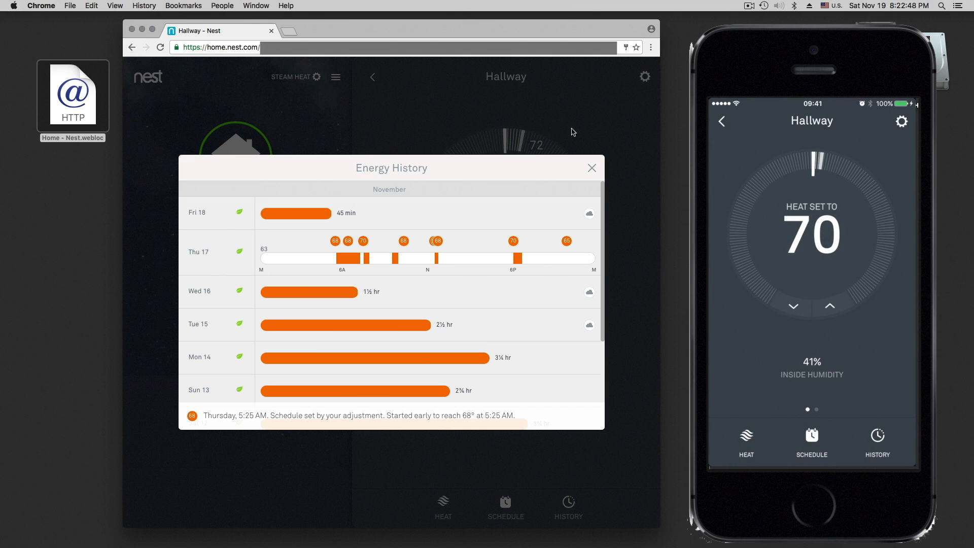
Close Energy History and return to the Hallway HEAT controls at 70
left_click(592, 168)
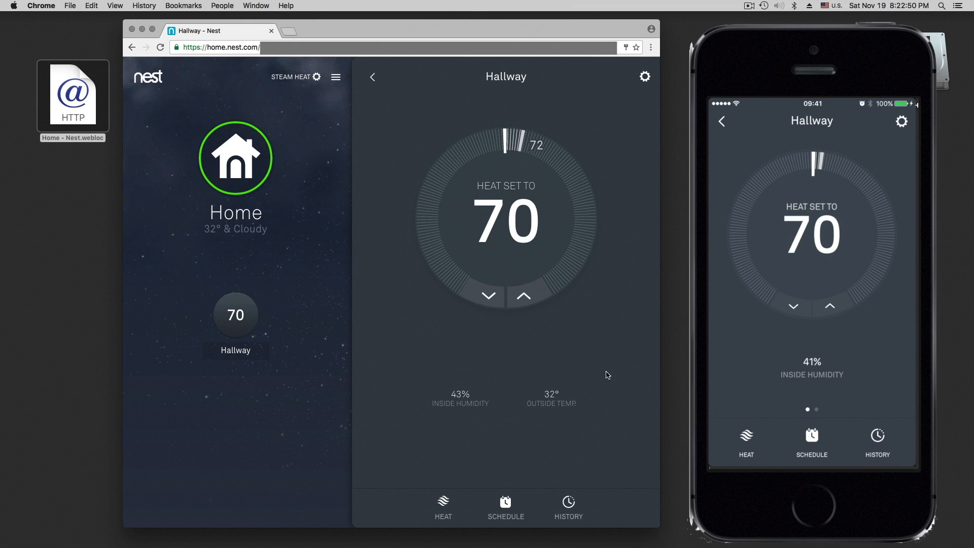
mouse_move(445, 519)
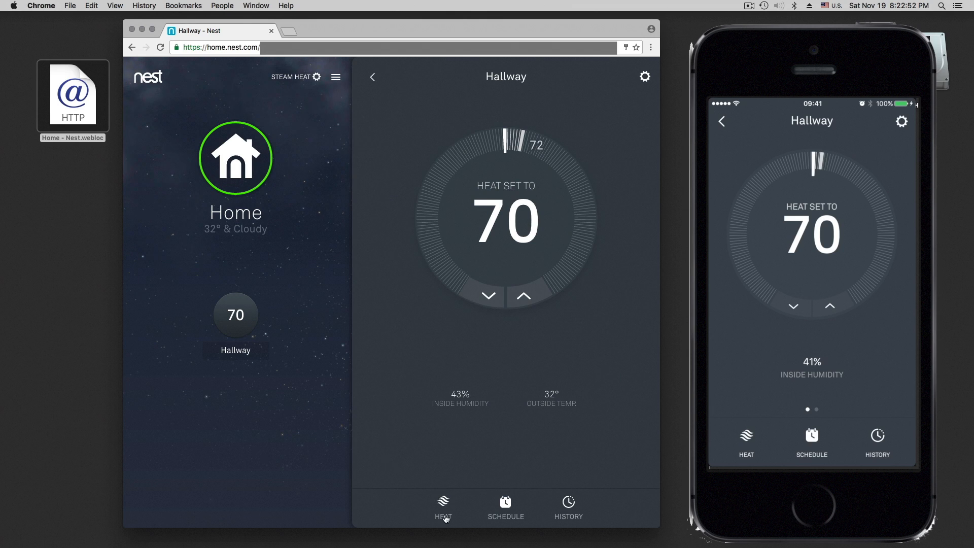
left_click(443, 508)
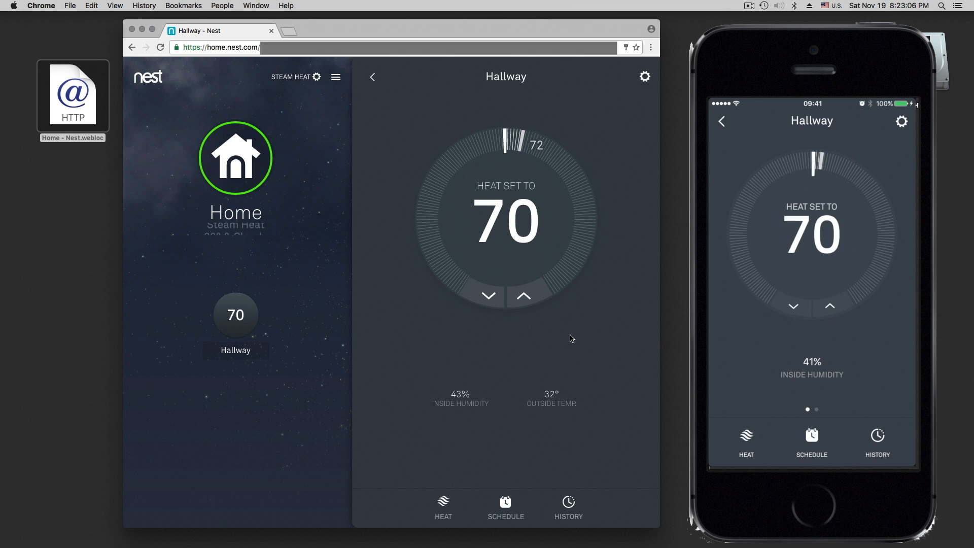
mouse_move(552, 149)
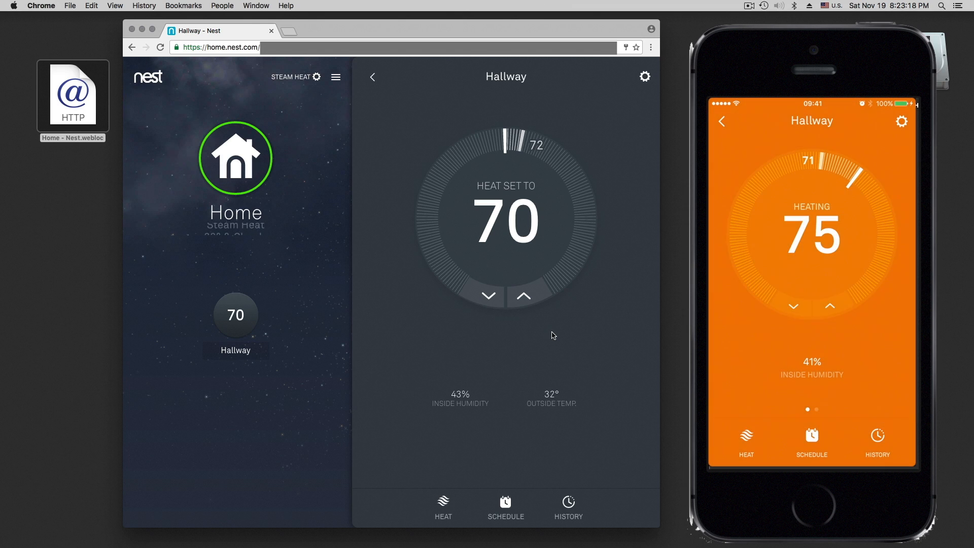
Raise the Hallway heat setpoint toward 75, then lower it back to 70
left_click(524, 295)
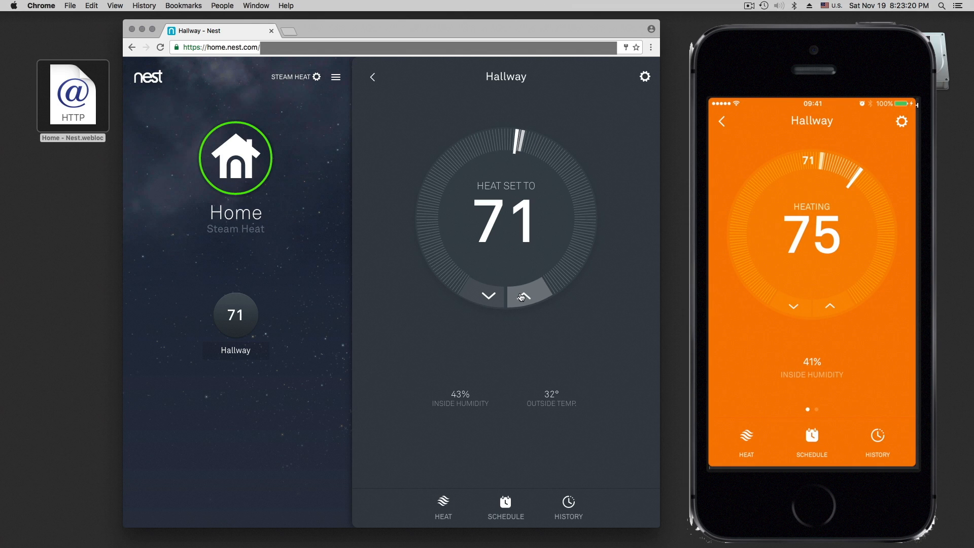
left_click(524, 296)
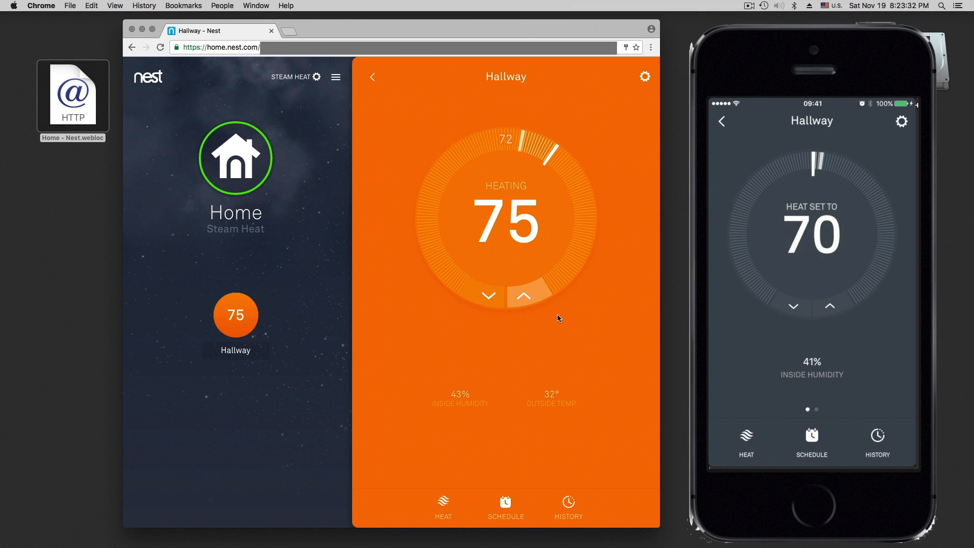
mouse_move(631, 74)
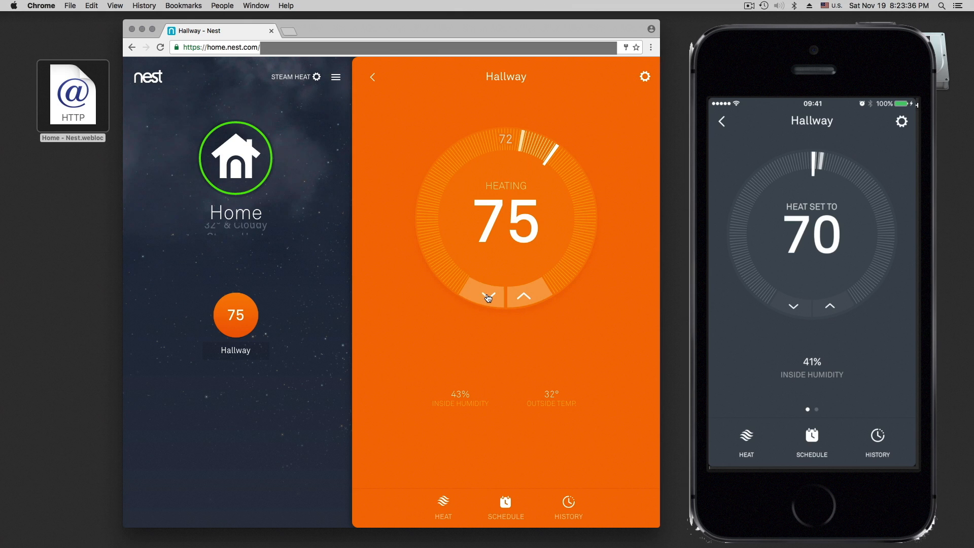
left_click(488, 297)
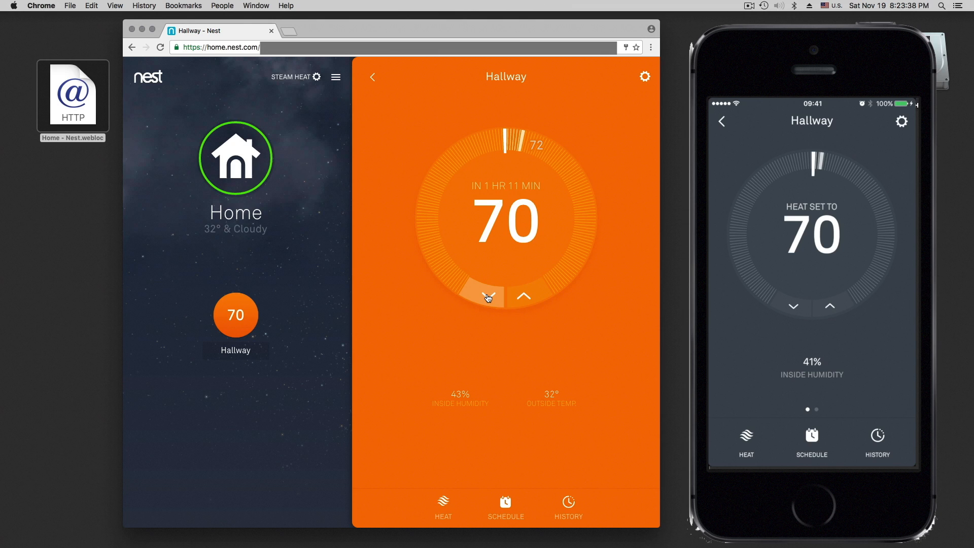
mouse_move(565, 261)
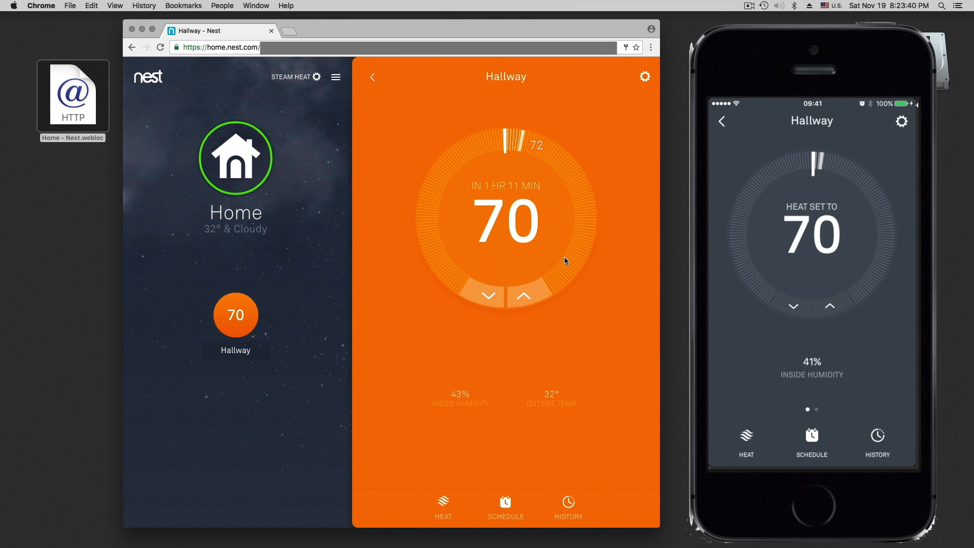